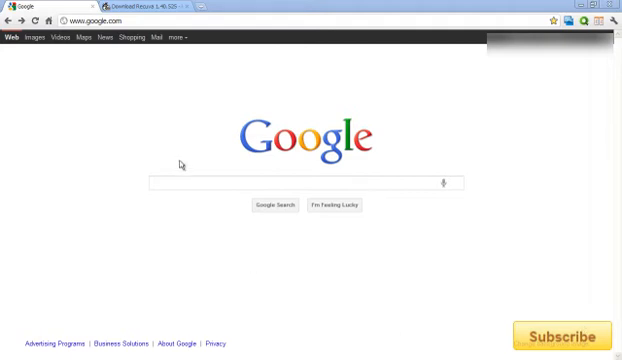
- Search Google for Recuva from the homepage search box
left_click(290, 183)
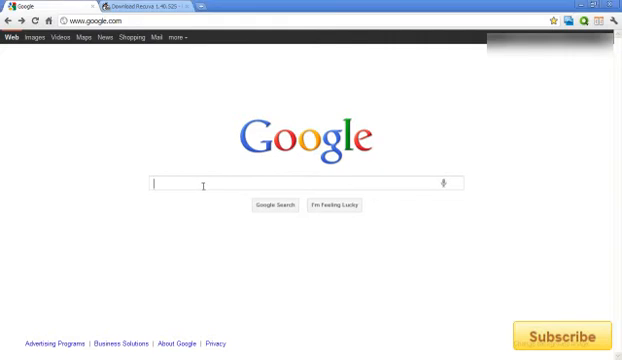
mouse_move(212, 200)
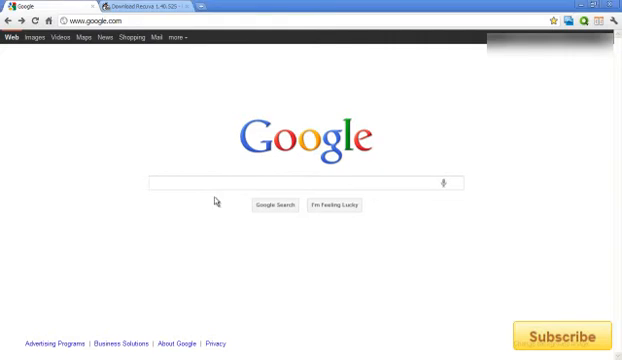
type("recu")
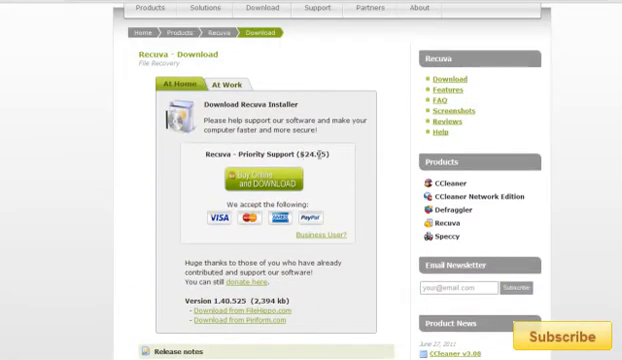
- Request the Recuva 1.40.525 installer via the 'Download from FileHippo.com' link
scroll("down", 3)
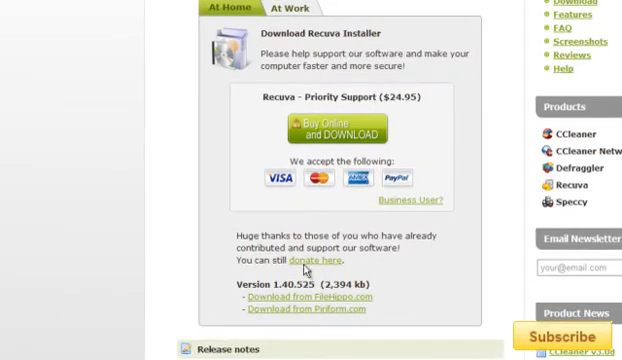
scroll("down", 3)
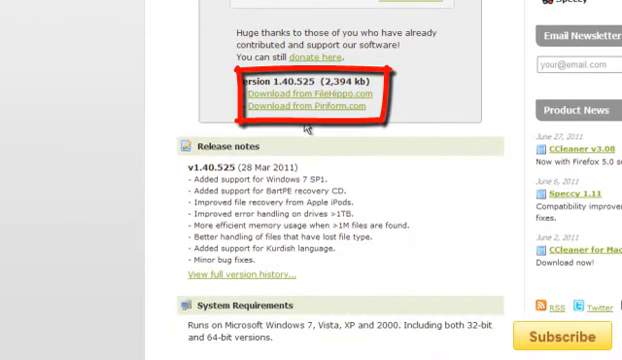
mouse_move(210, 110)
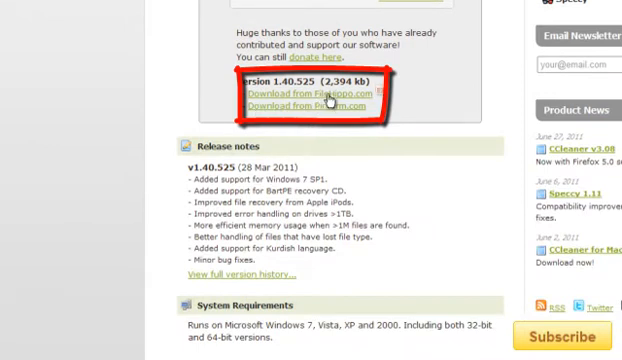
left_click(305, 95)
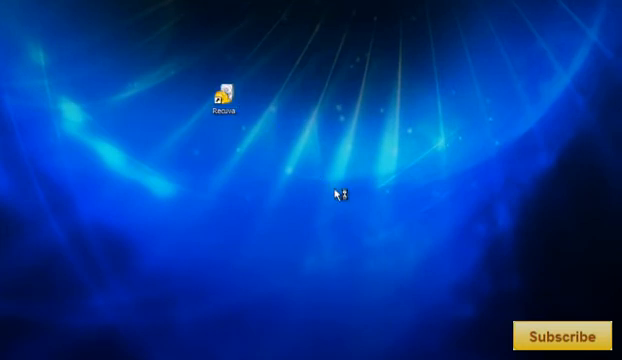
- Launch Recuva and set the wizard to find Other (all types) files deleted from the Recycle Bin
double_click(223, 88)
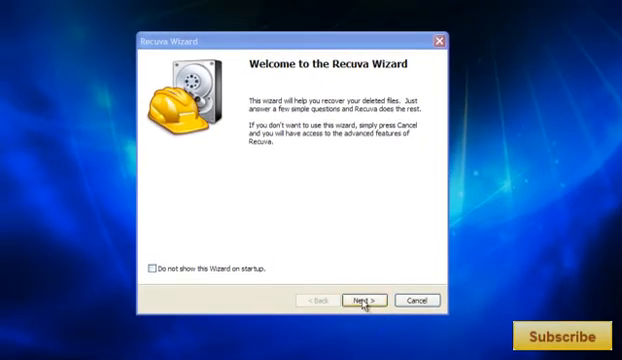
left_click(371, 300)
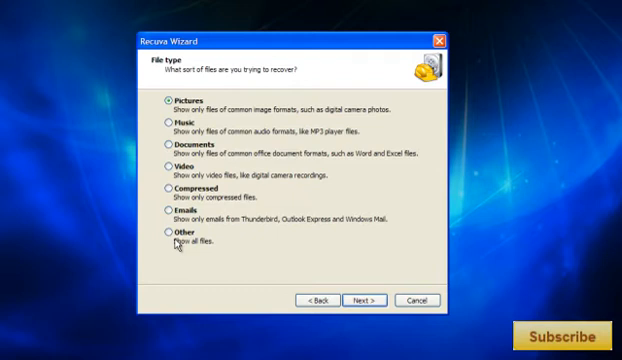
left_click(371, 299)
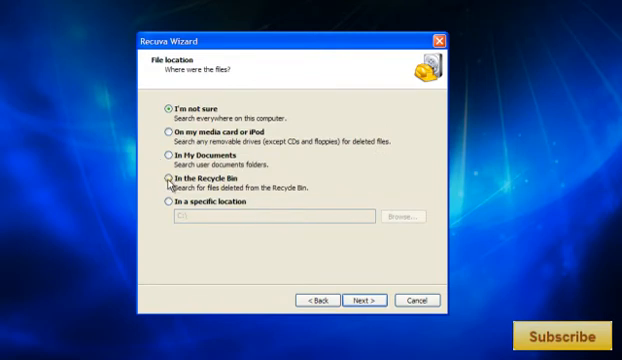
left_click(367, 300)
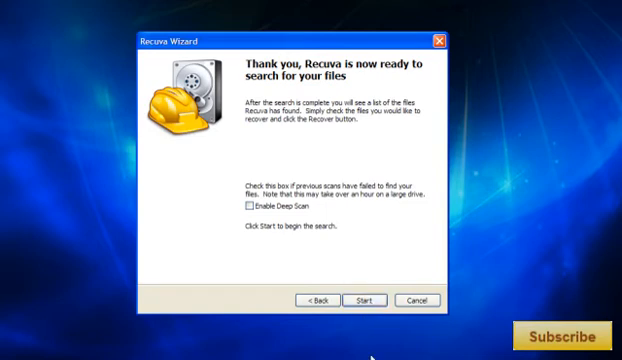
- Start the Recuva scan and let it finish with 0 files found
left_click(371, 300)
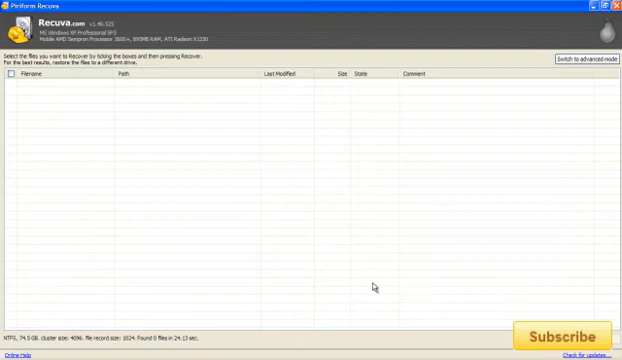
mouse_move(97, 125)
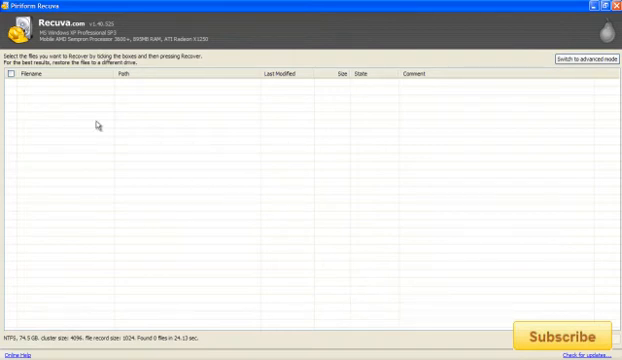
mouse_move(62, 108)
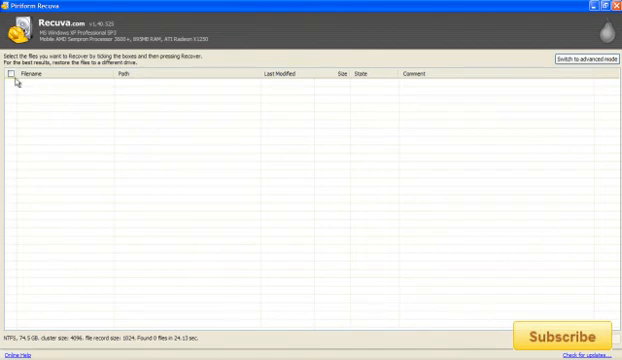
mouse_move(583, 58)
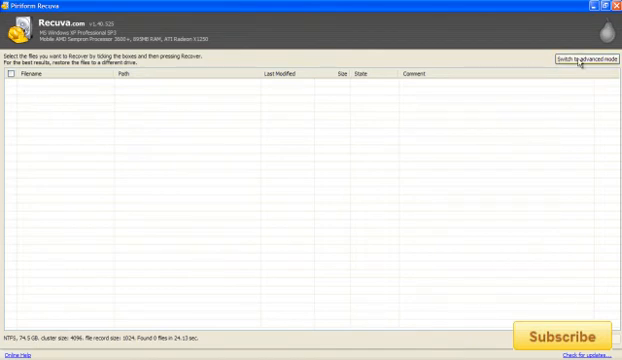
left_click(572, 59)
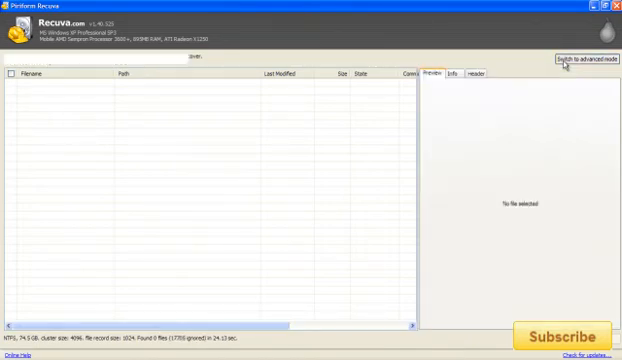
left_click(566, 62)
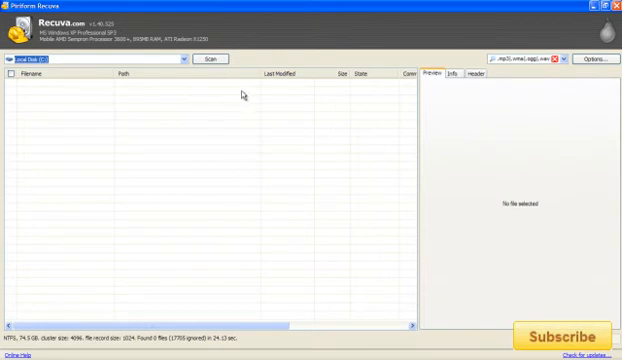
left_click(205, 62)
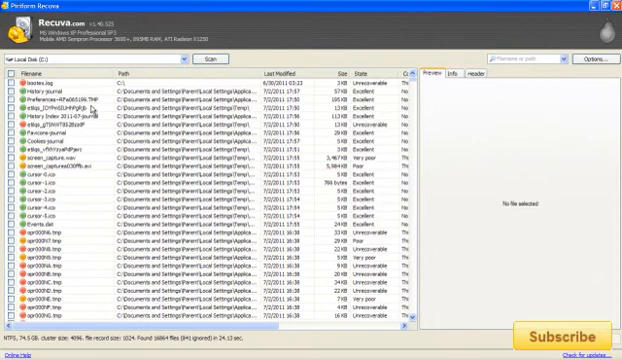
mouse_move(93, 140)
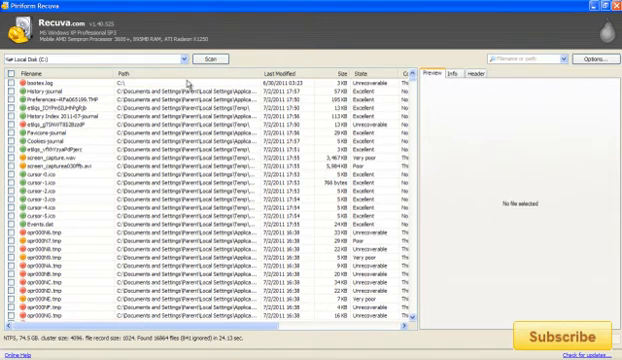
scroll("down", 3)
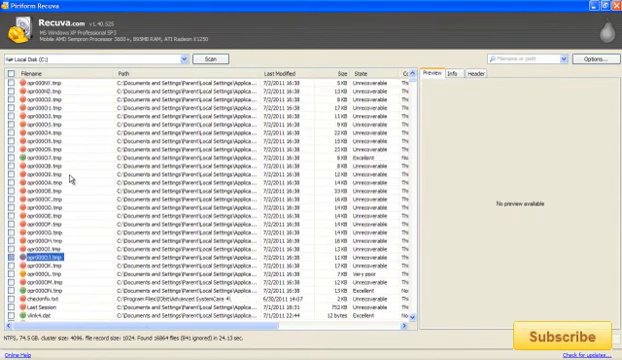
scroll("up", 3)
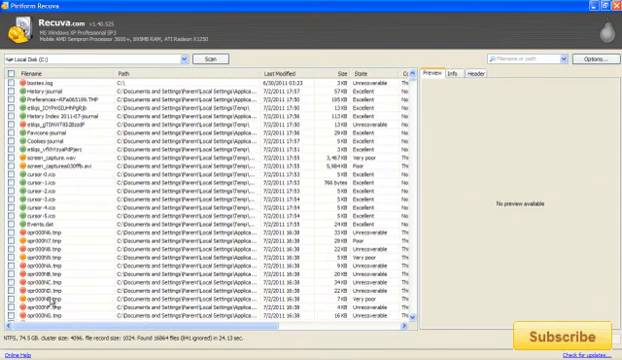
scroll("down", 3)
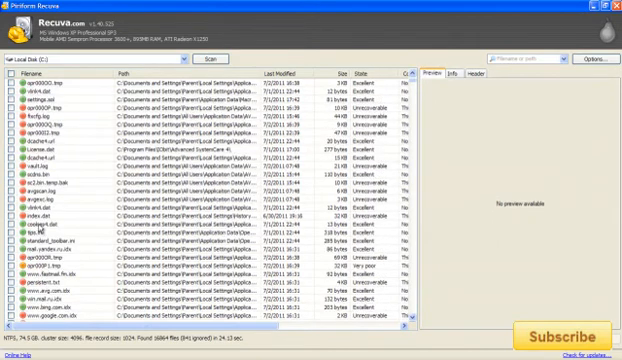
left_click(46, 224)
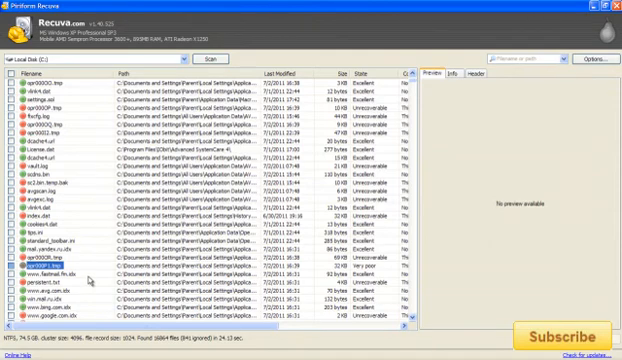
mouse_move(110, 224)
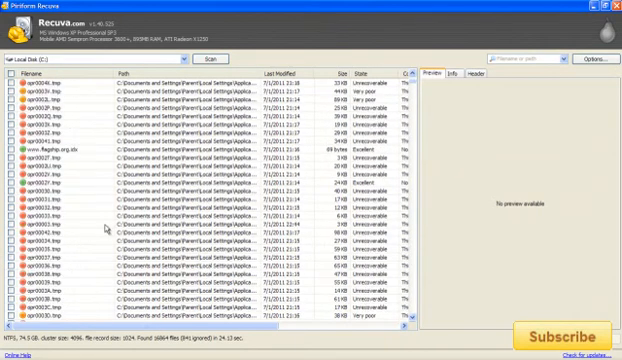
scroll("down", 3)
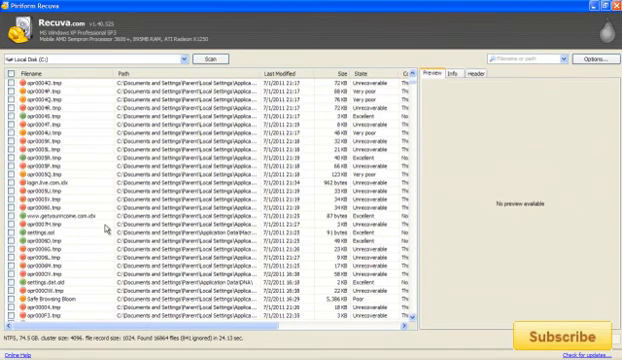
scroll("down", 3)
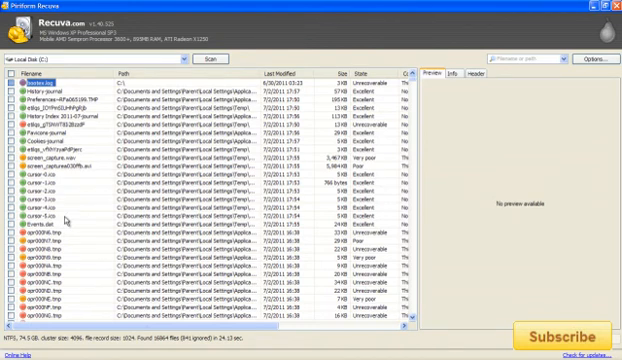
- Scroll the results list down to reach btn_hover_nm.png for recovery
scroll("down", 3)
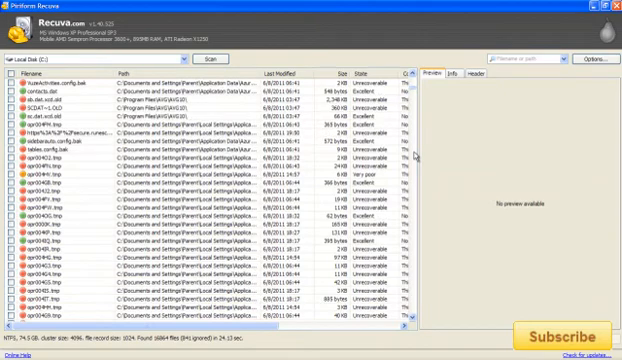
scroll("down", 3)
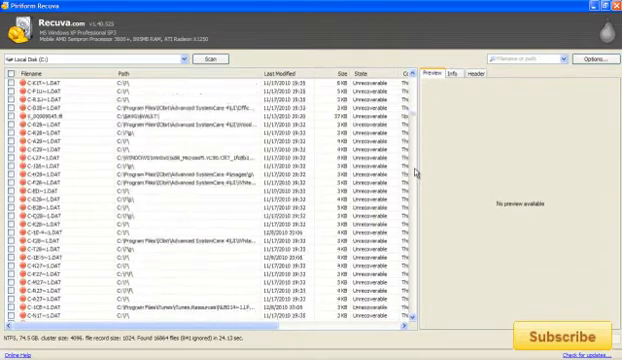
scroll("down", 3)
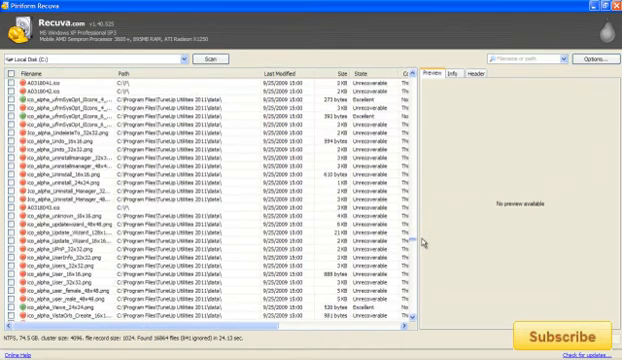
scroll("down", 3)
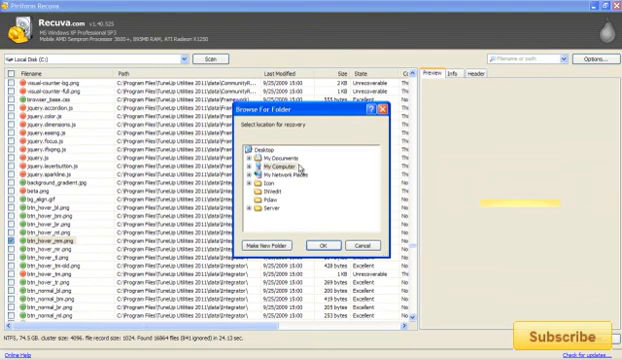
- Recover btn_hover_nm.png to the Desktop, declining the same-drive warning, and acknowledge completion
left_click(266, 155)
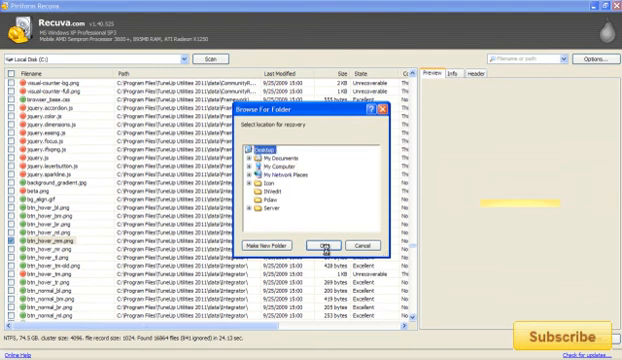
left_click(258, 164)
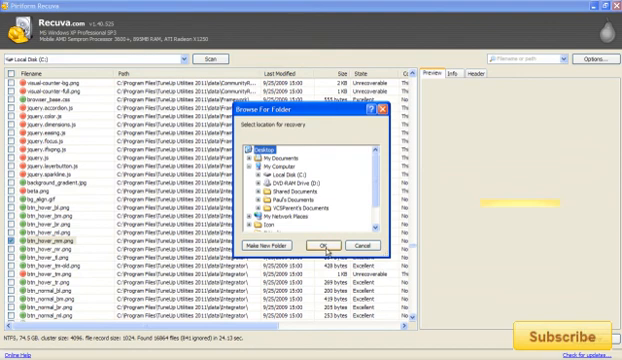
left_click(321, 244)
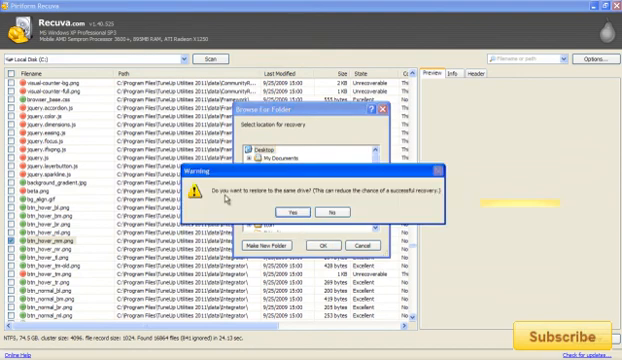
mouse_move(345, 205)
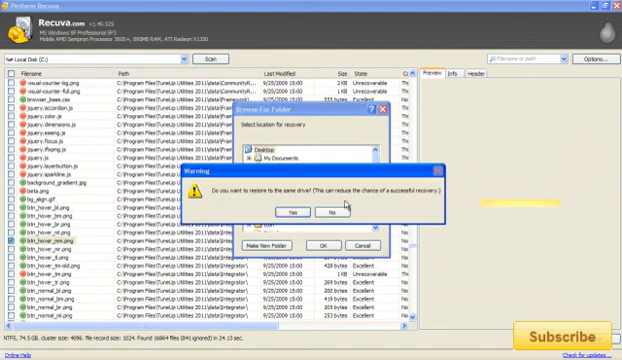
mouse_move(410, 205)
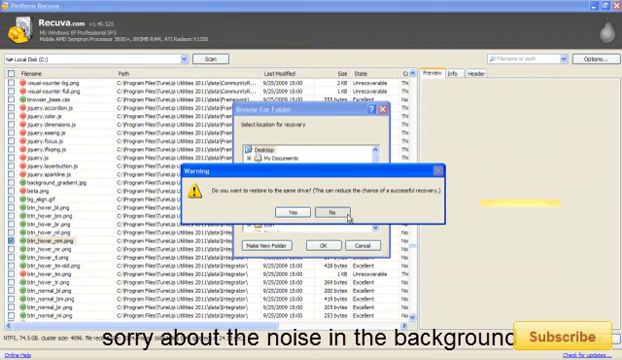
left_click(326, 210)
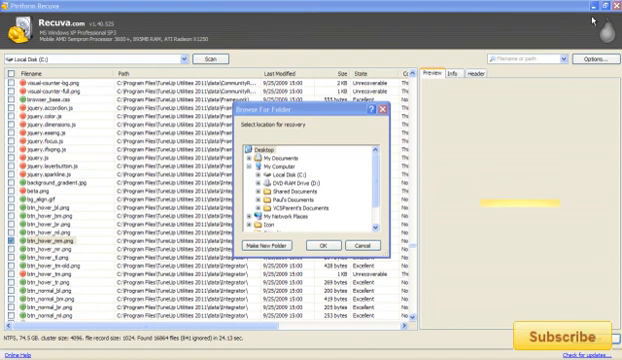
left_click(320, 244)
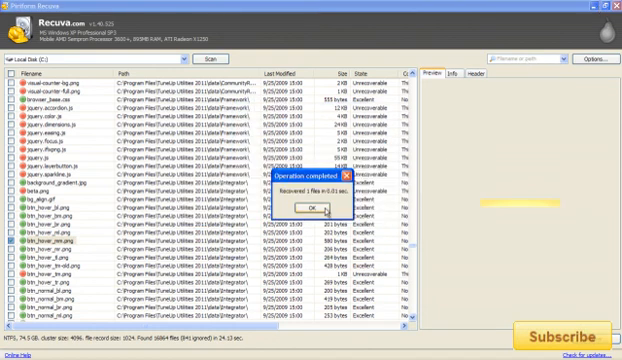
left_click(308, 208)
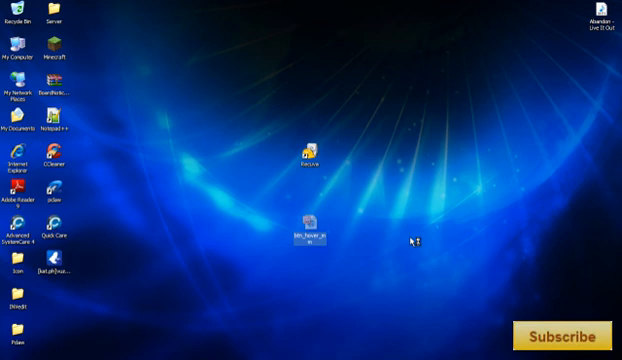
- Open the recovered btn_hover_nm image from the desktop in Picture Manager
double_click(313, 224)
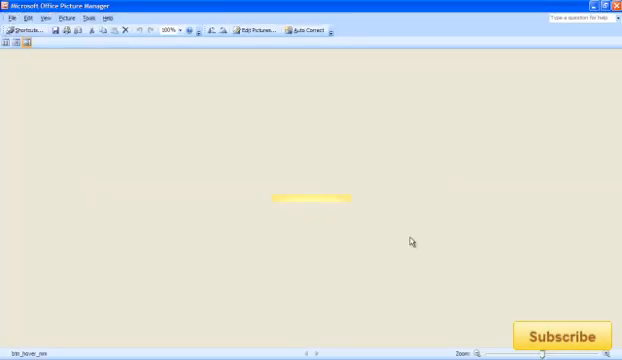
mouse_move(570, 88)
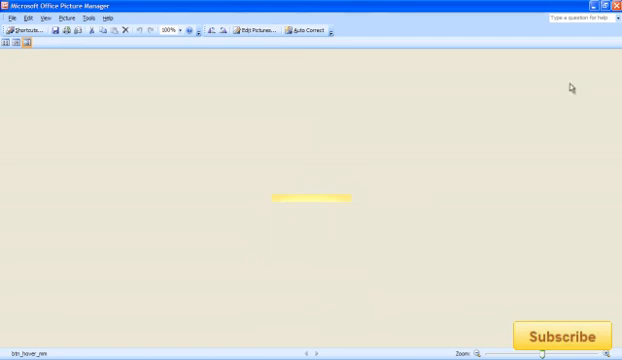